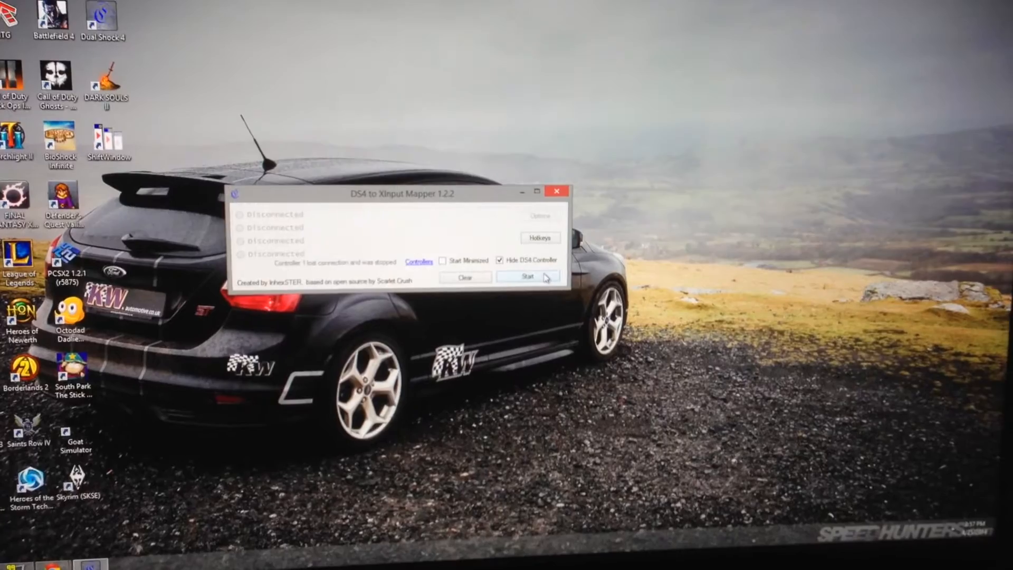
Start DS4-to-XInput mapping with the DS4 controller hidden from games.
{"action": "left_click", "coordinate": [527, 276]}
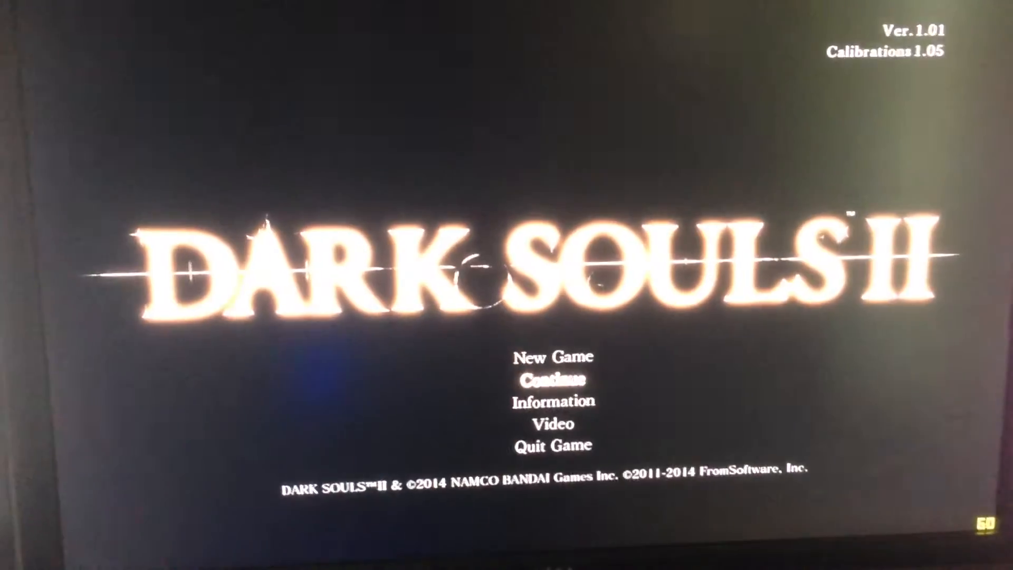
Choose Continue on the title screen to show the level 12 character save.
{"action": "left_click", "coordinate": [554, 379]}
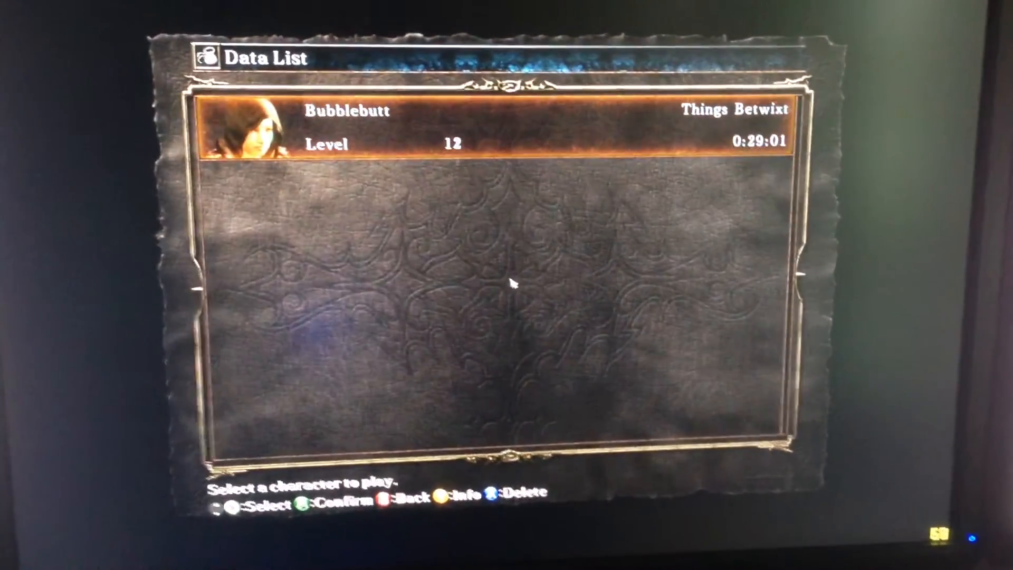